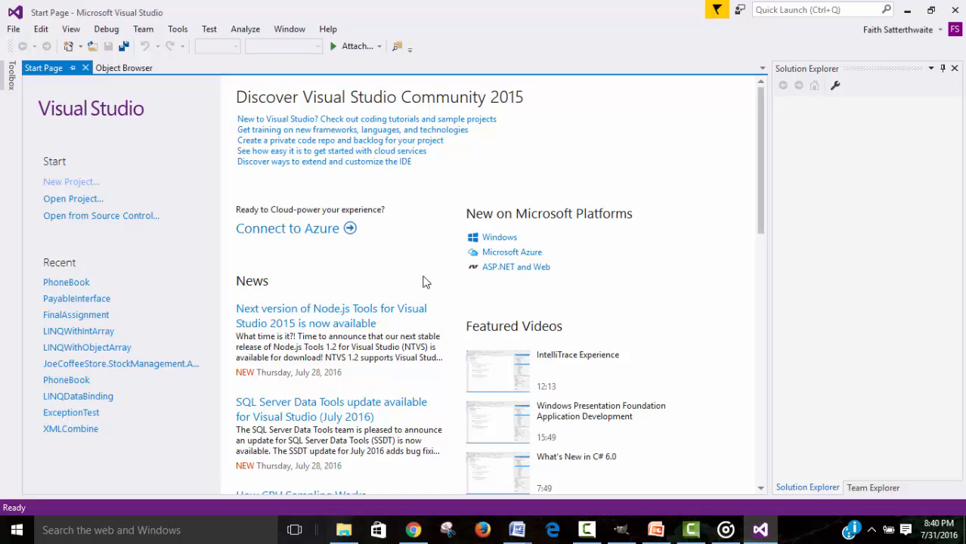
pyautogui.moveTo(432, 276)
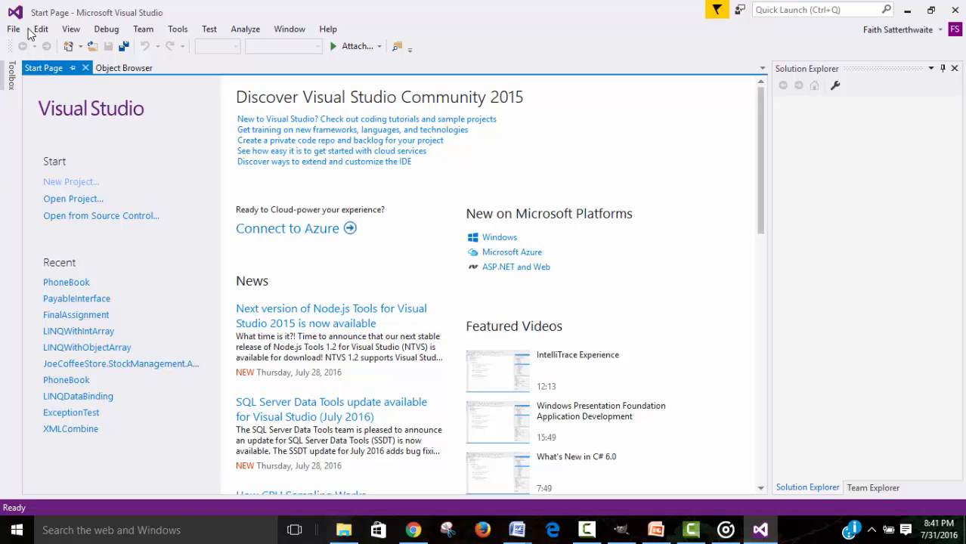
# Step: Browse from File > Open to the PhoneBook folder and select PhoneBook.sln
pyautogui.click(12, 29)
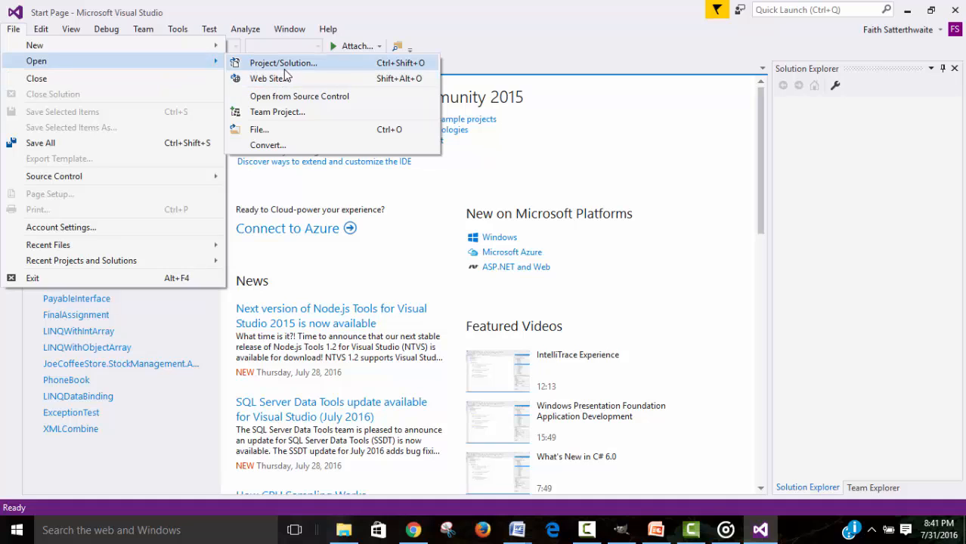
pyautogui.click(283, 63)
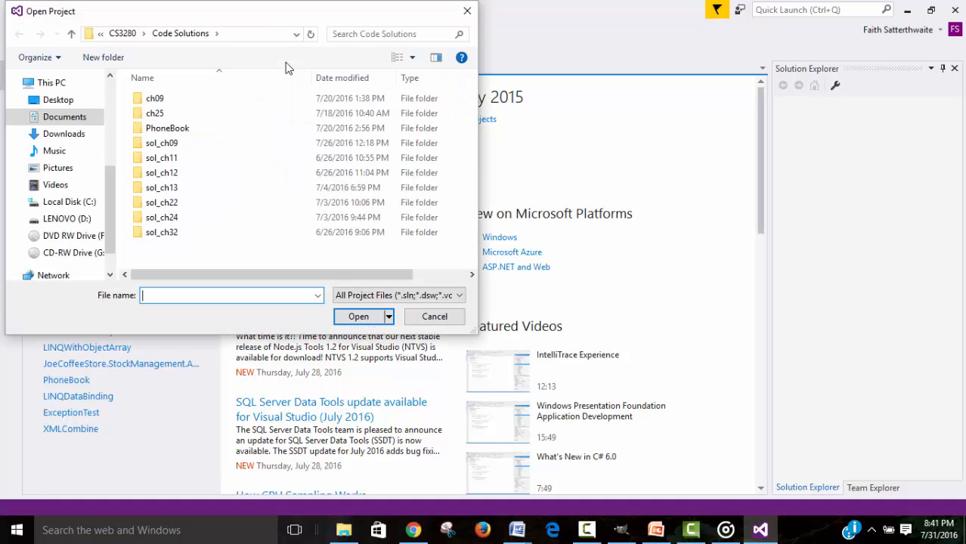
pyautogui.doubleClick(166, 127)
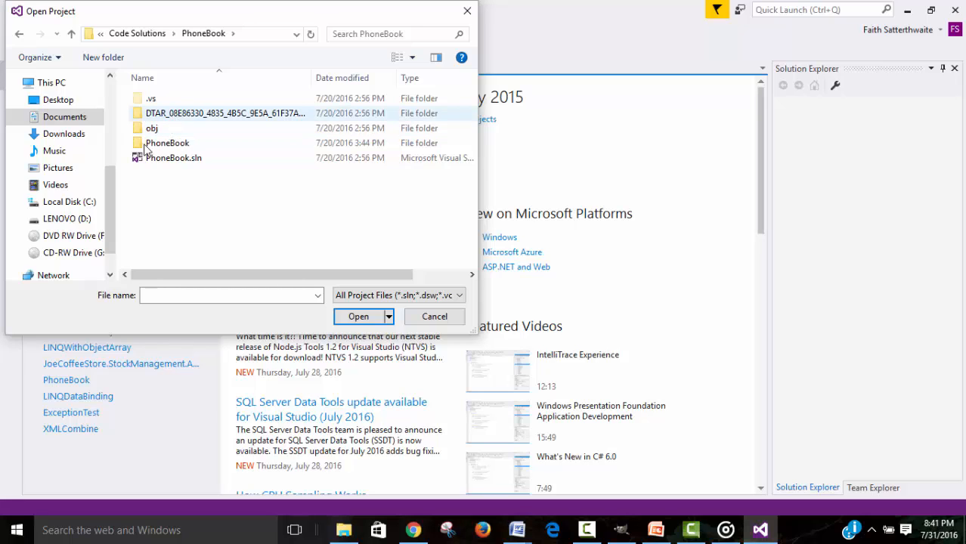
pyautogui.click(434, 316)
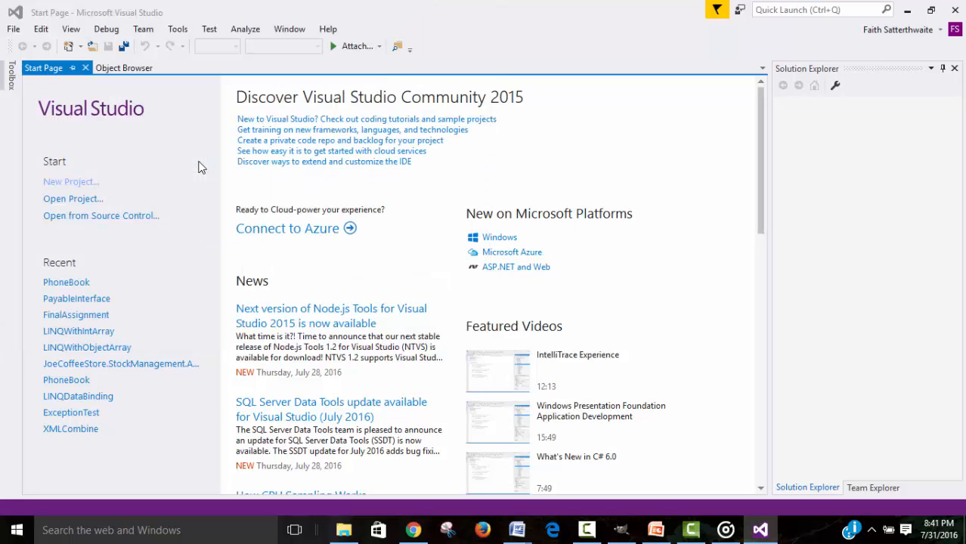
# Step: Load the PhoneBook solution and reach the Tools menu for NuGet management
pyautogui.click(66, 283)
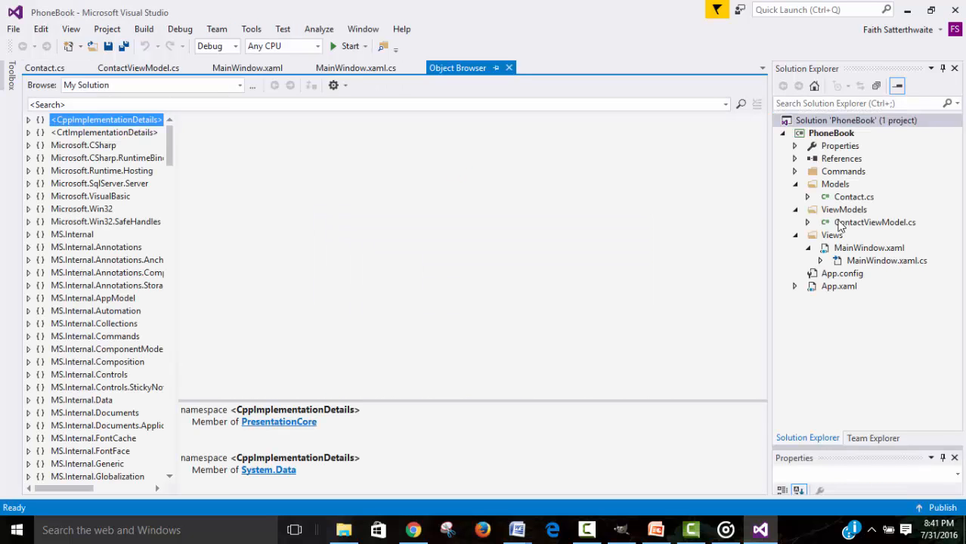
pyautogui.moveTo(282, 29)
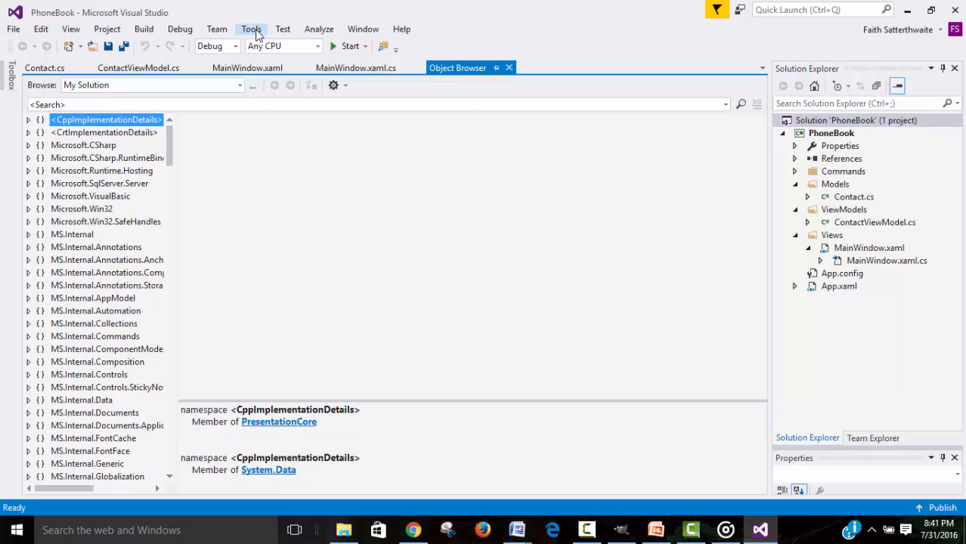
pyautogui.click(251, 28)
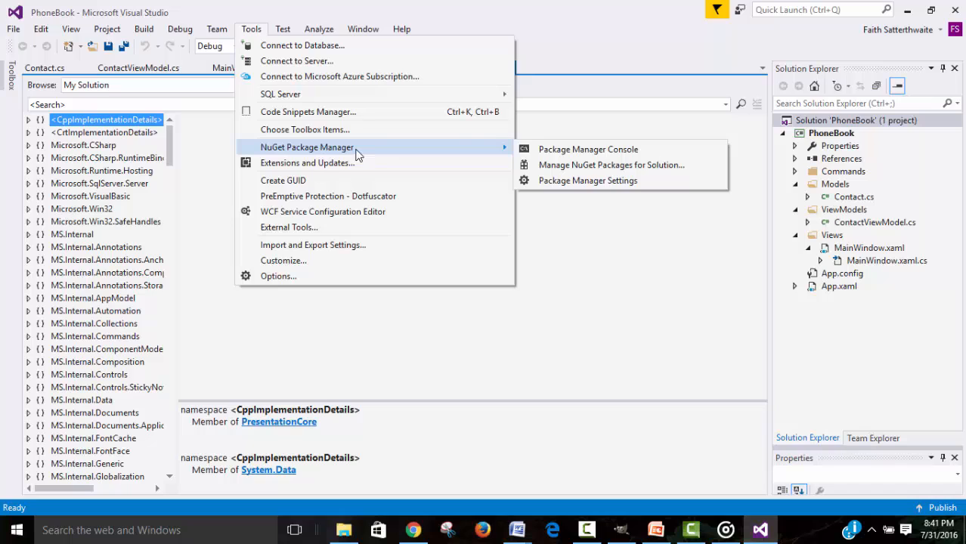
pyautogui.moveTo(565, 165)
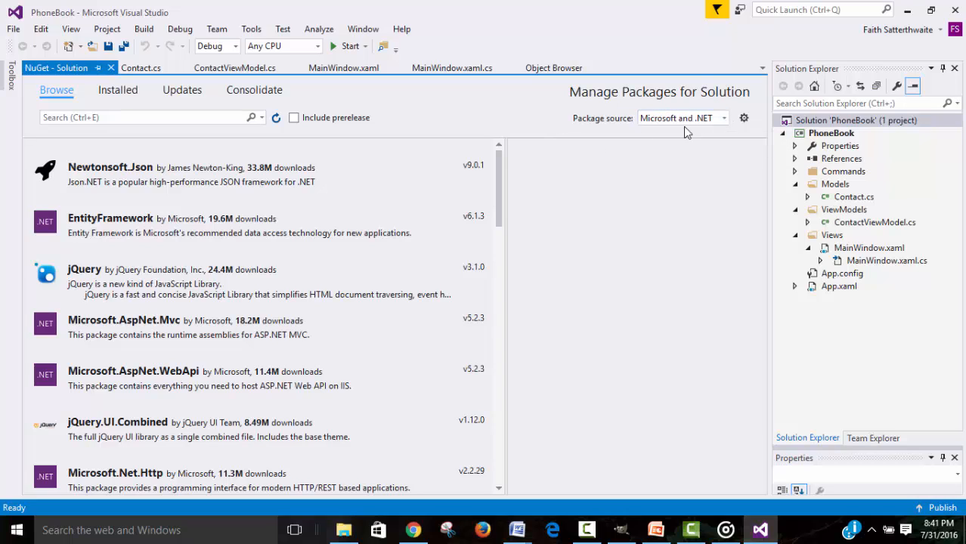
pyautogui.click(722, 118)
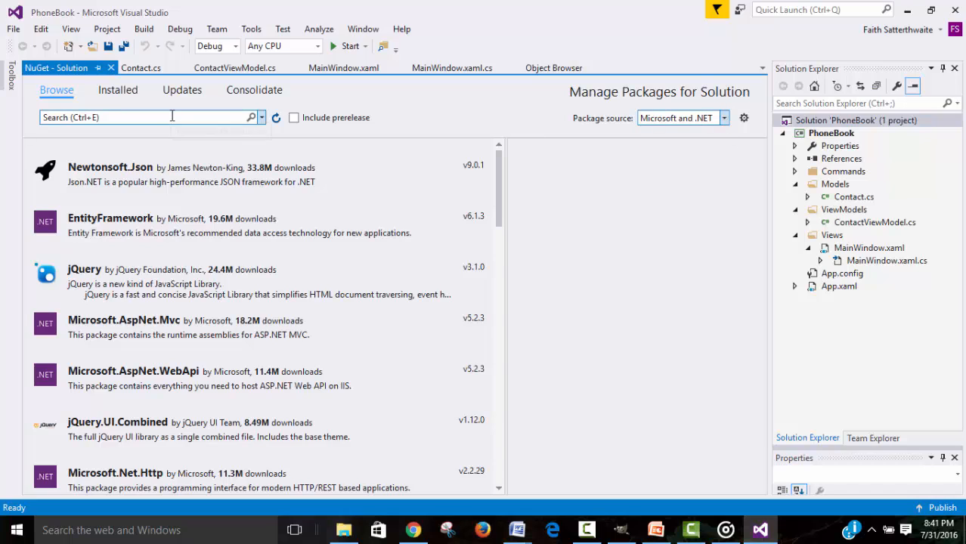
pyautogui.write('ca')
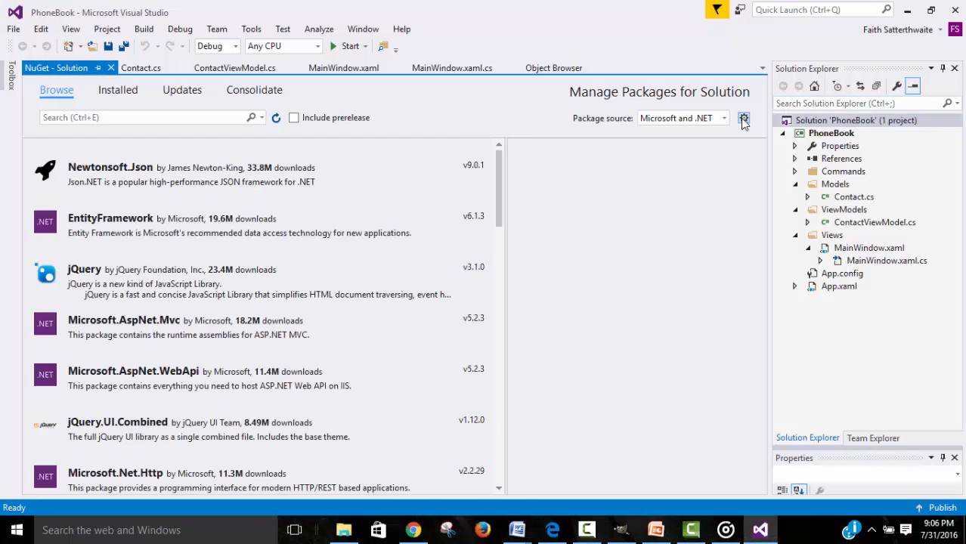
# Step: Show the Package Sources options and add a placeholder source entry
pyautogui.click(744, 118)
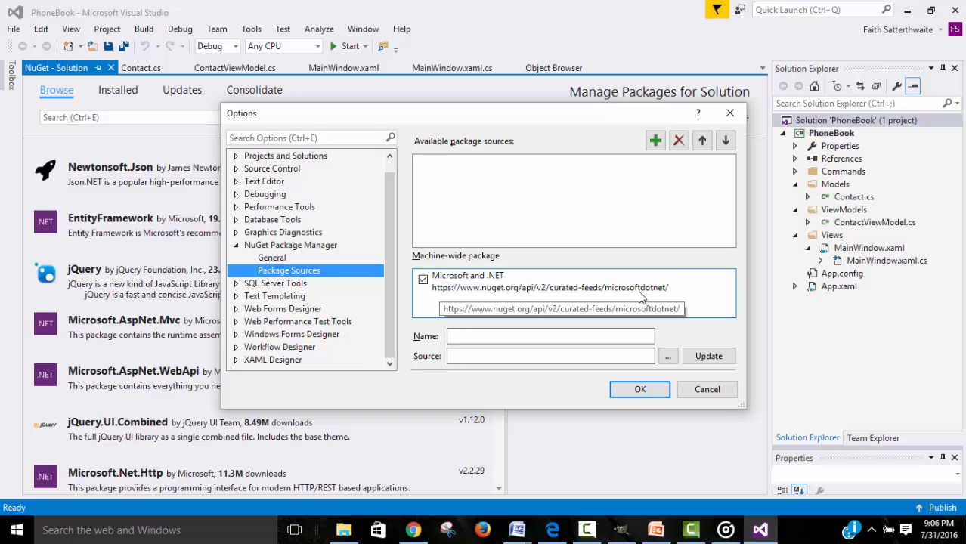
pyautogui.moveTo(425, 311)
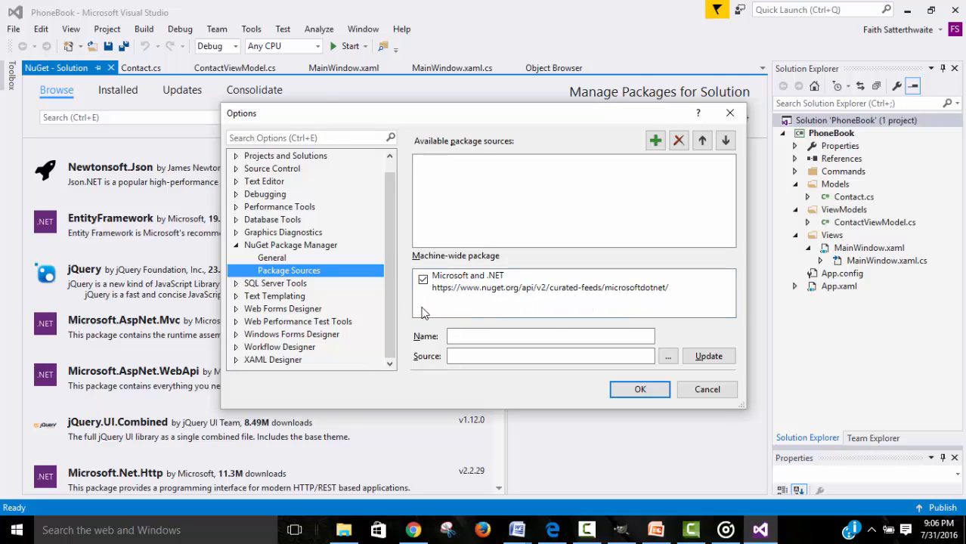
pyautogui.moveTo(613, 296)
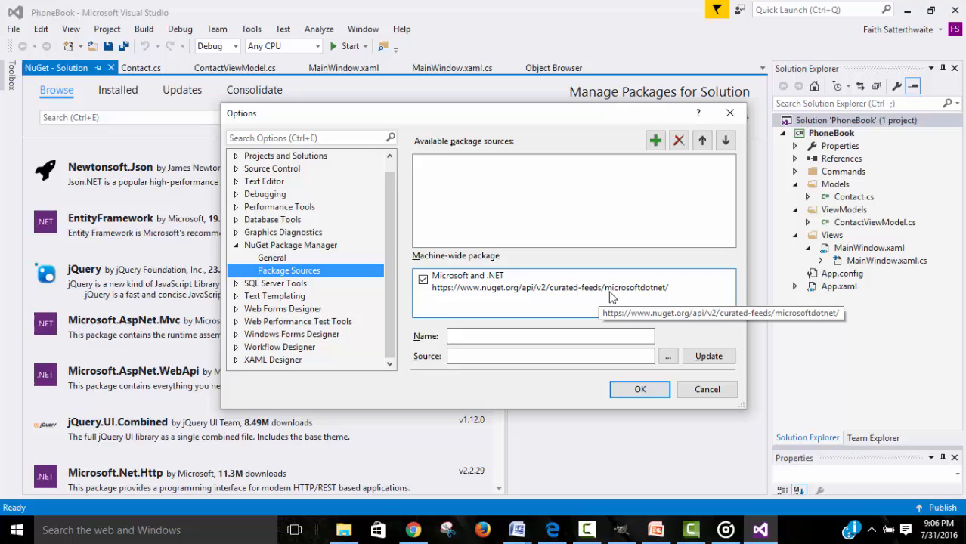
pyautogui.moveTo(628, 295)
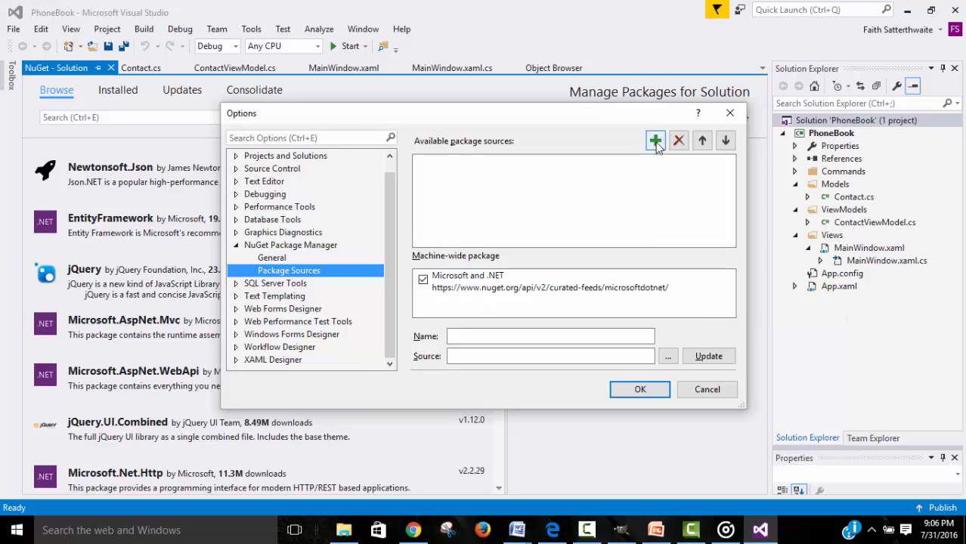
pyautogui.click(654, 141)
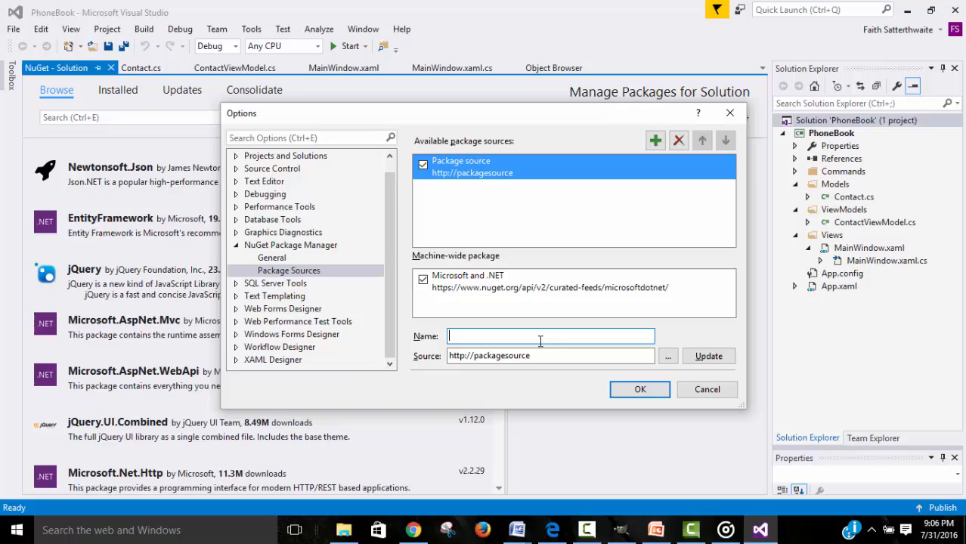
pyautogui.write('NuGet')
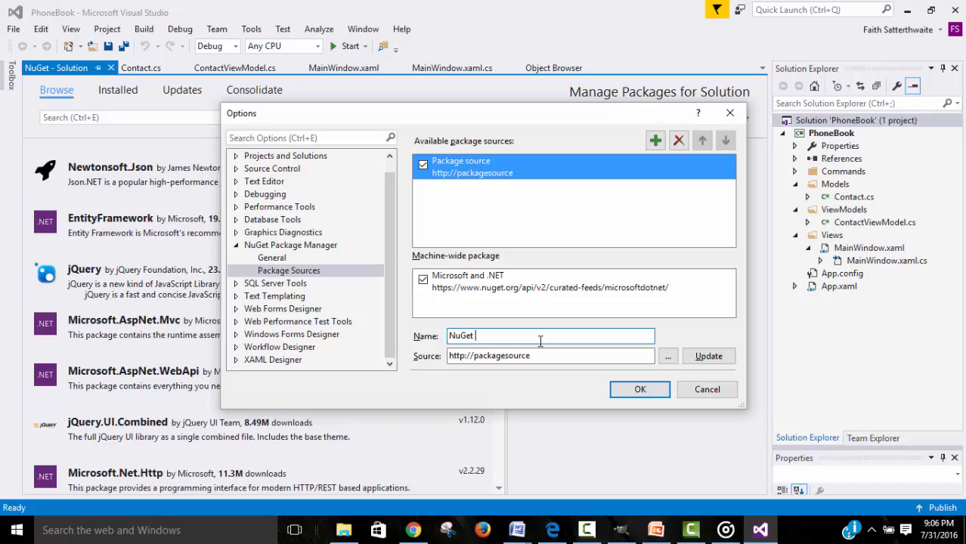
pyautogui.write('Org')
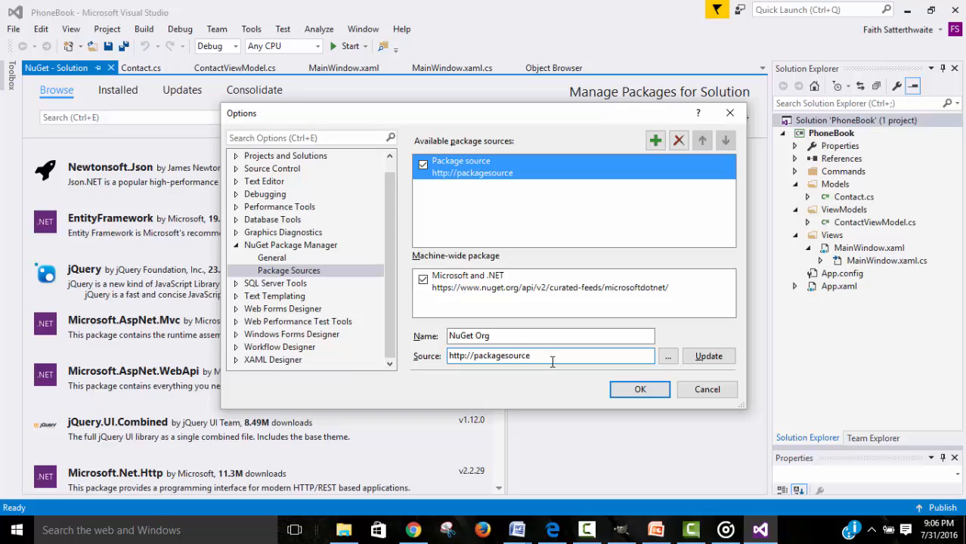
pyautogui.press('Backspace')
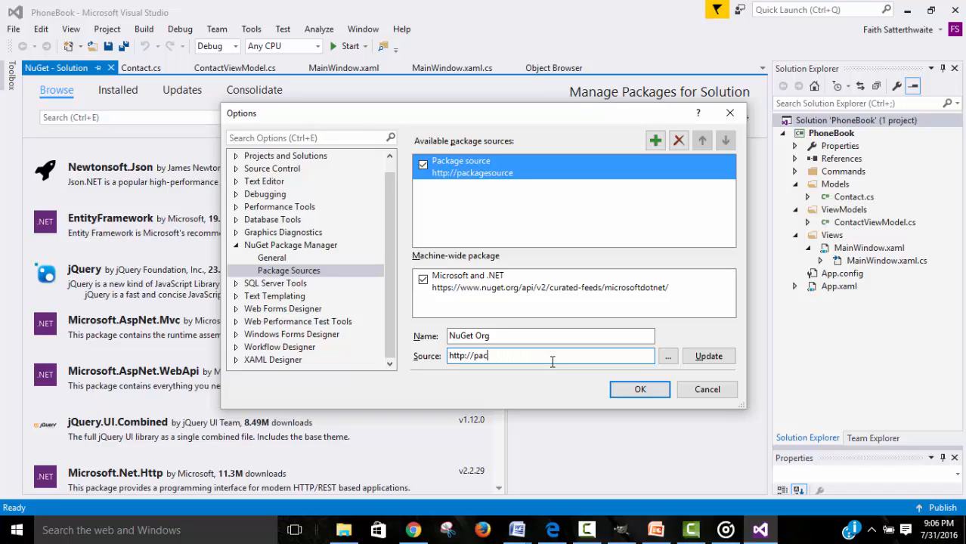
pyautogui.write('https')
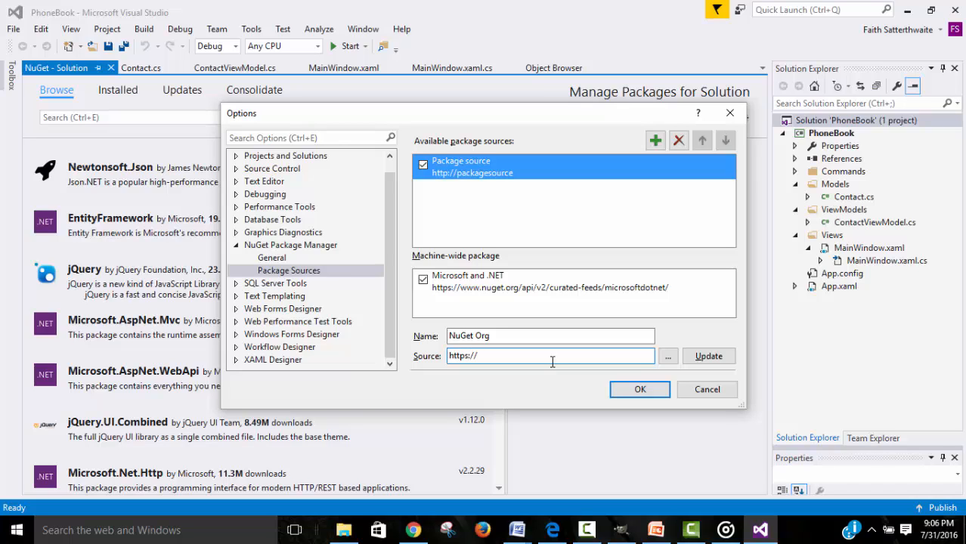
pyautogui.write('www.')
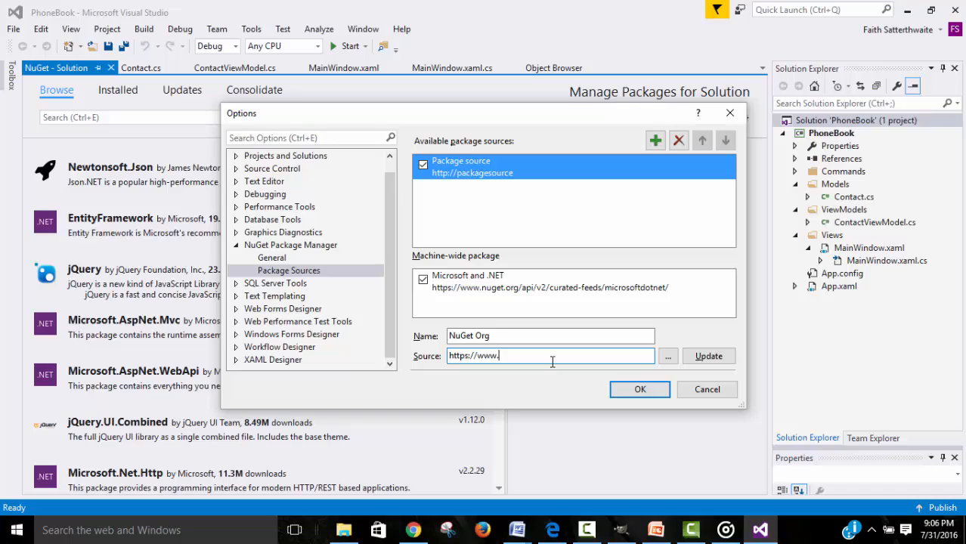
pyautogui.write('nuget.org')
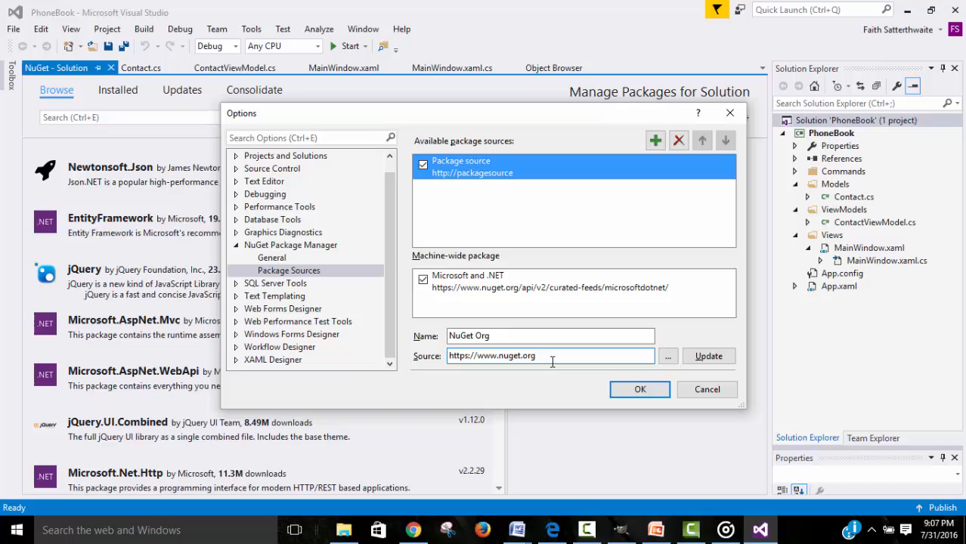
pyautogui.write('/api')
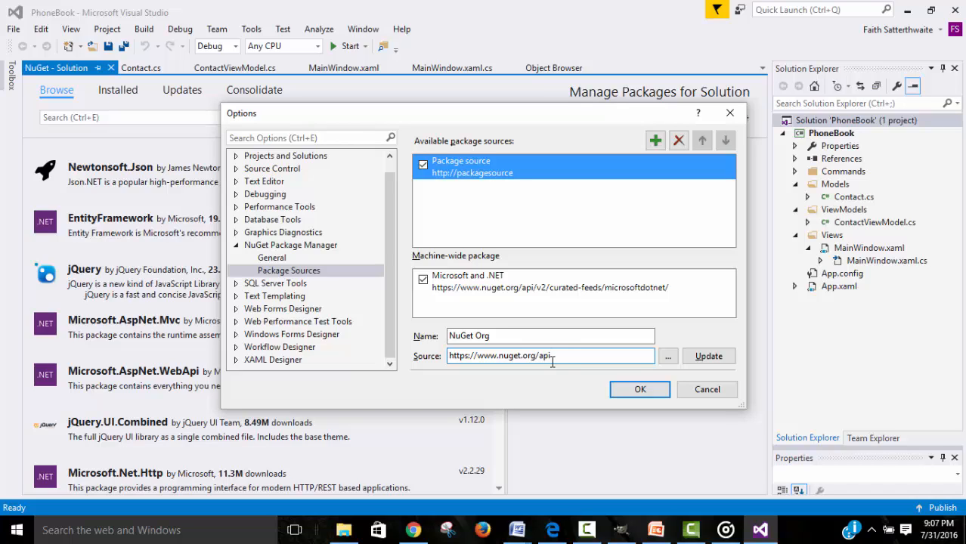
pyautogui.write('/v2')
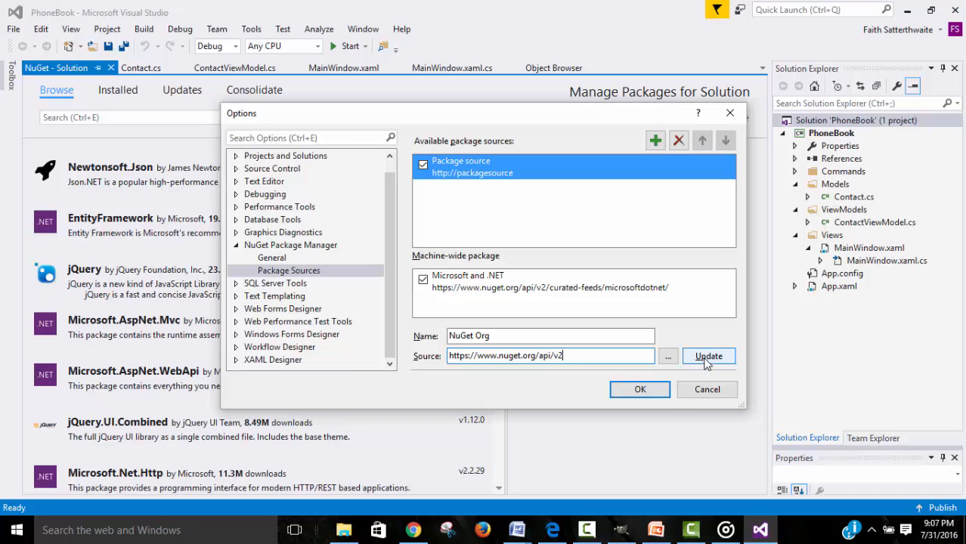
# Step: Update the source entry and save the package source settings with OK
pyautogui.click(708, 357)
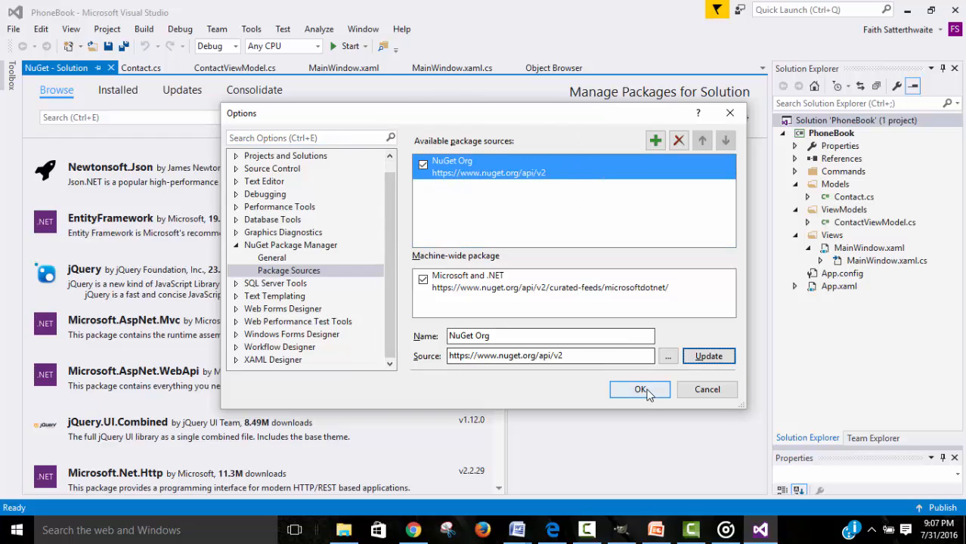
pyautogui.click(640, 390)
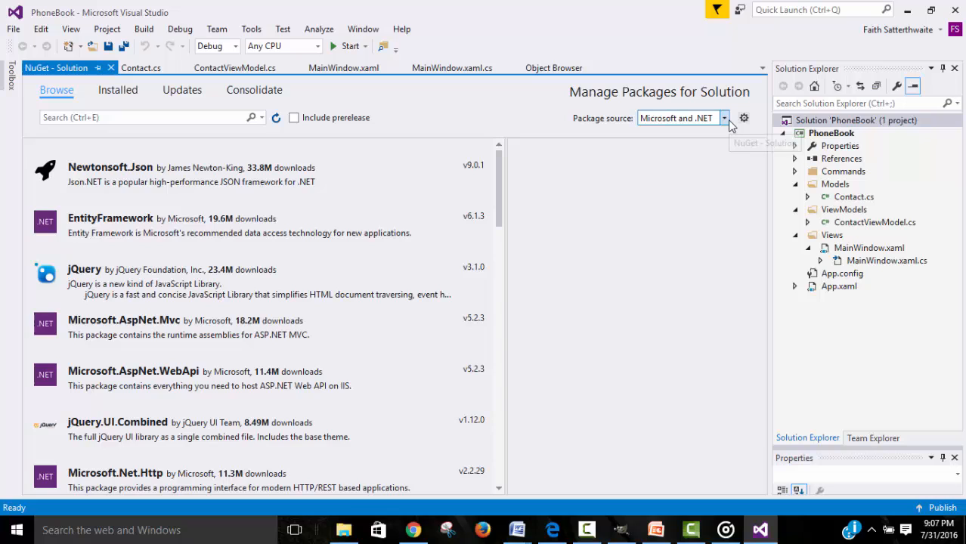
# Step: Select NuGet Org as the package source for the solution browser
pyautogui.click(723, 118)
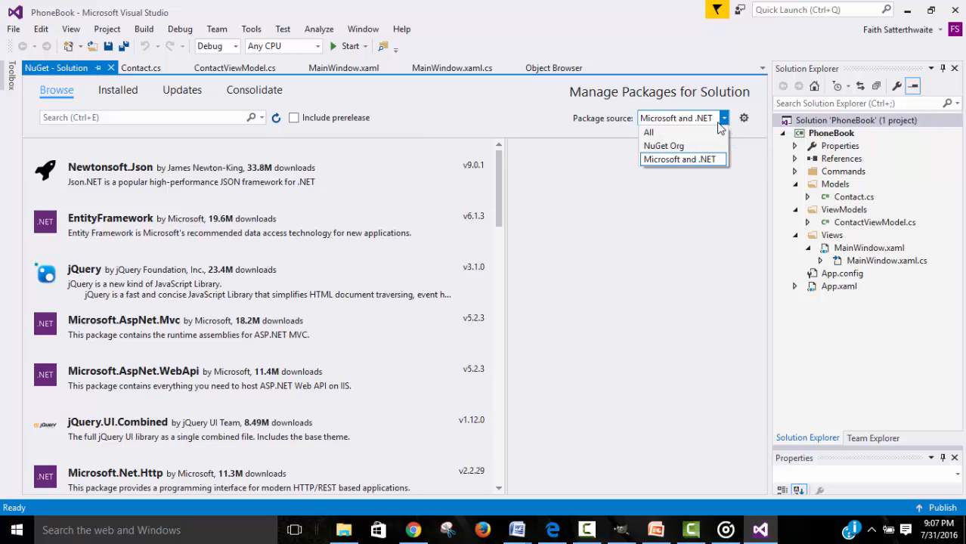
pyautogui.click(663, 145)
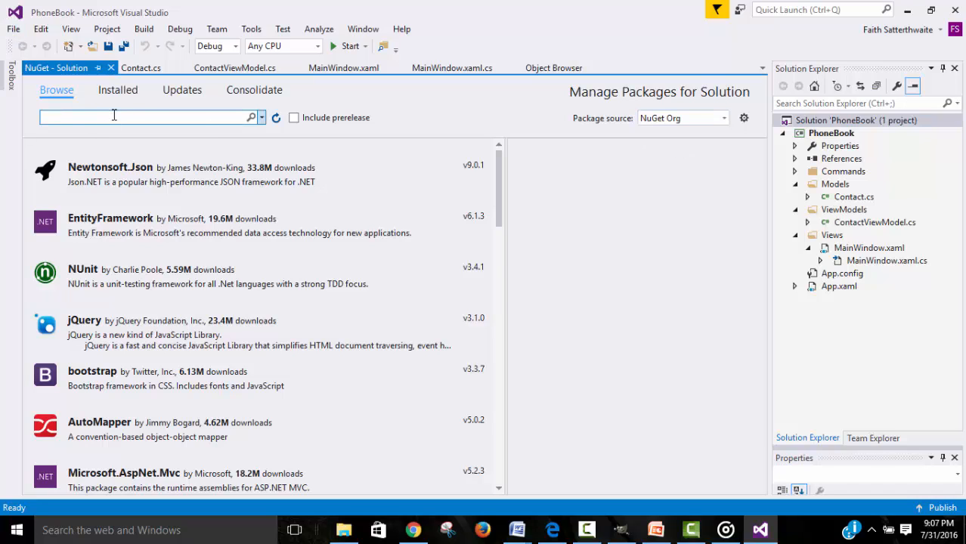
# Step: Search the NuGet Org feed for 'caliburn' to list Caliburn packages
pyautogui.write('caliburn')
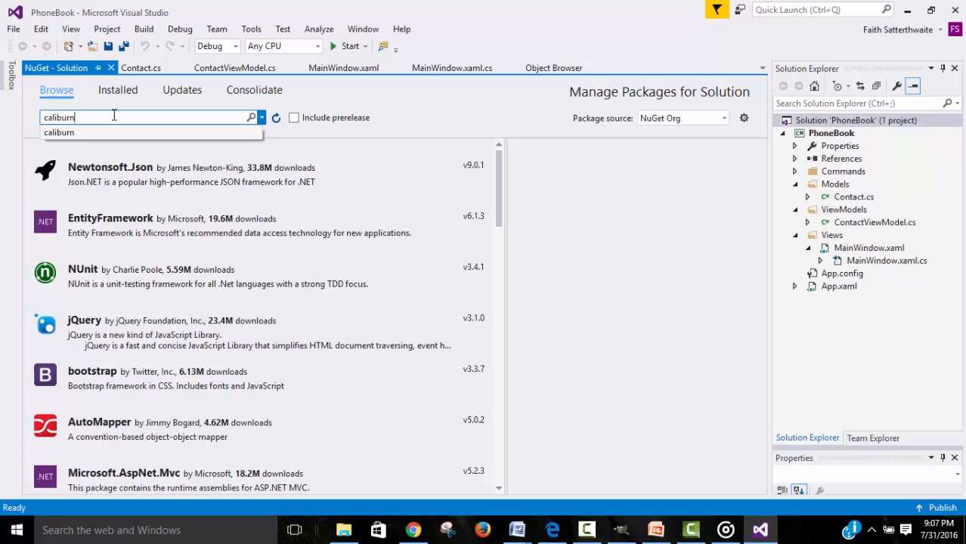
pyautogui.press('enter')
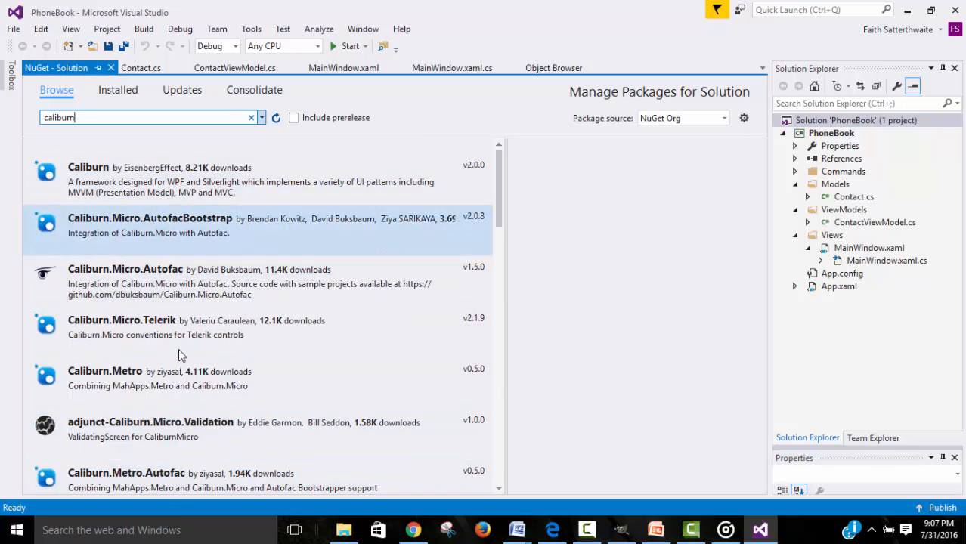
pyautogui.moveTo(254, 185)
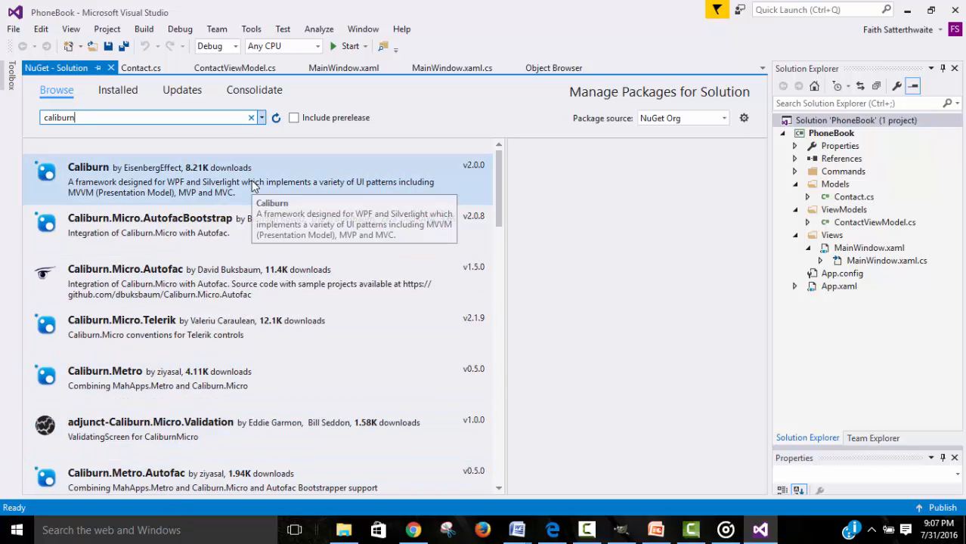